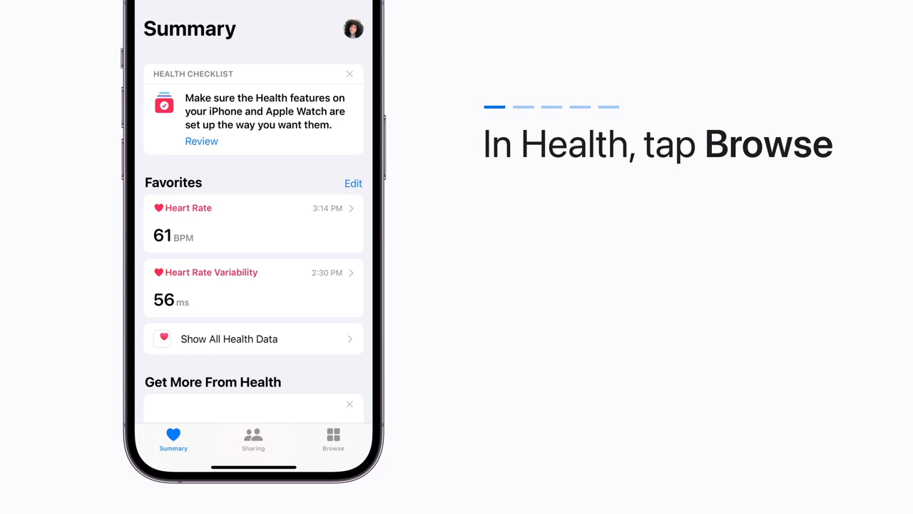
Open Browse > Heart and locate the AFib History card under Get More From Health.
{"action": "left_click", "coordinate": [333, 439]}
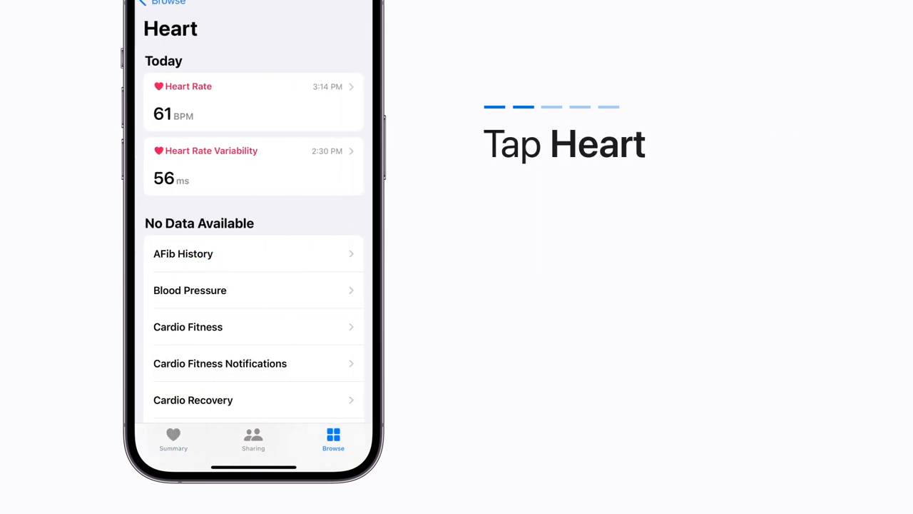
{"action": "scroll", "scroll_direction": "down", "scroll_amount": 3}
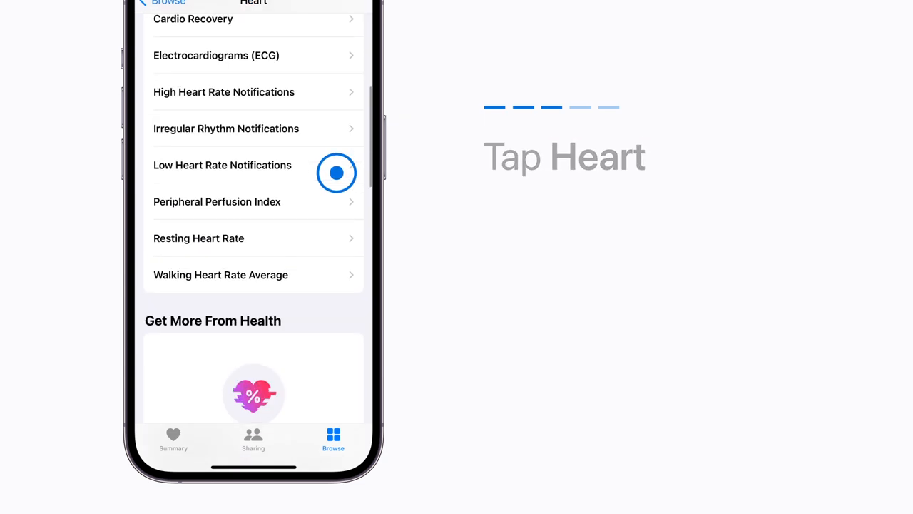
{"action": "scroll", "scroll_direction": "up", "scroll_amount": 3}
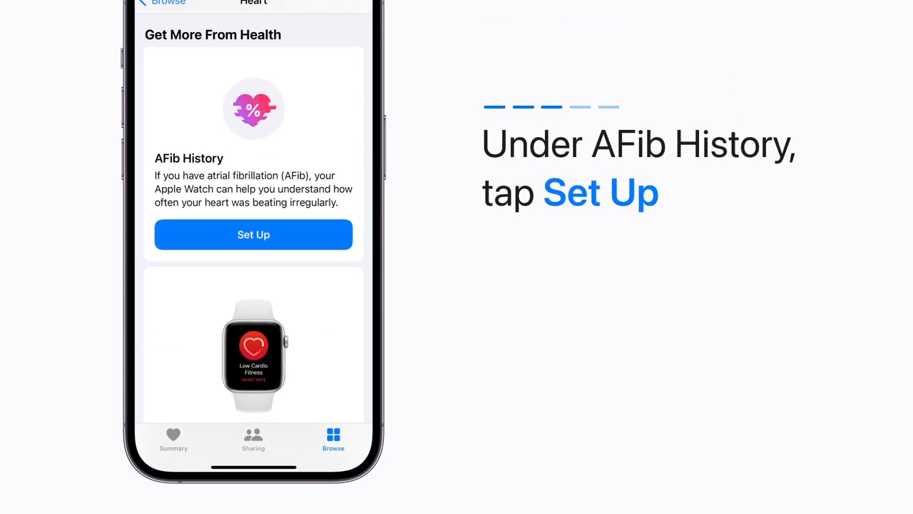
Start AFib History setup, answer Yes to the atrial fibrillation diagnosis, and continue.
{"action": "left_click", "coordinate": [254, 234]}
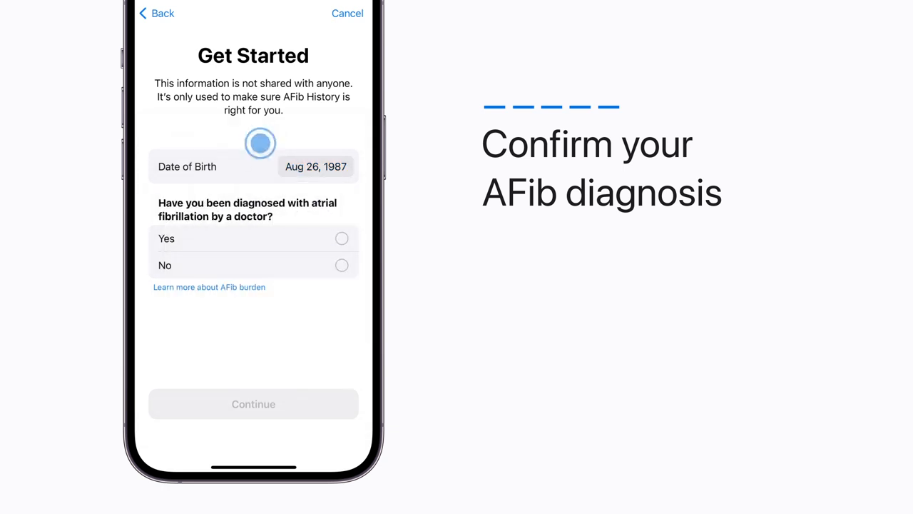
{"action": "left_click", "coordinate": [342, 238]}
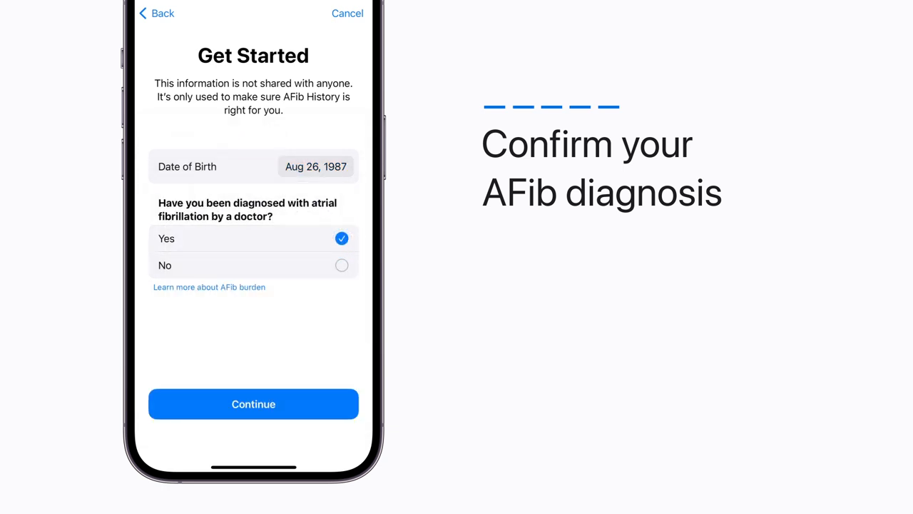
{"action": "left_click", "coordinate": [253, 403]}
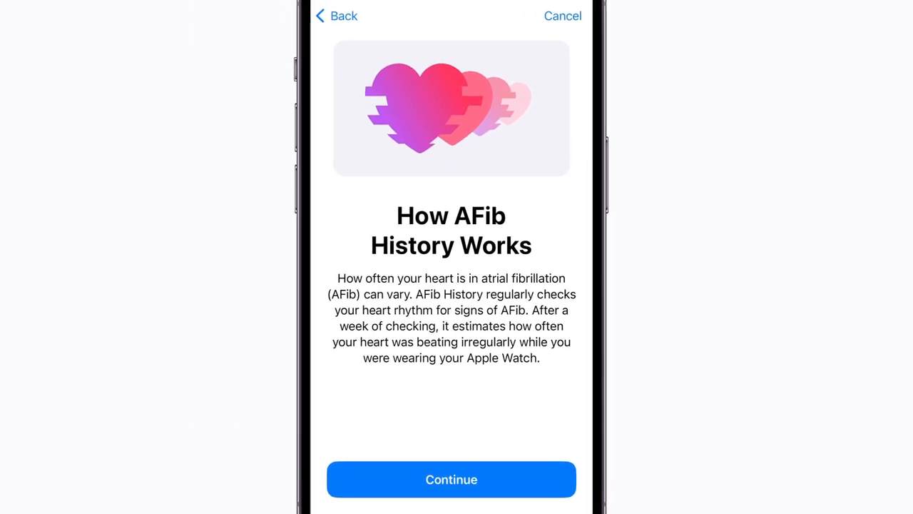
Continue past How AFib History Works, Results You May See and Life Factors.
{"action": "left_click", "coordinate": [451, 479]}
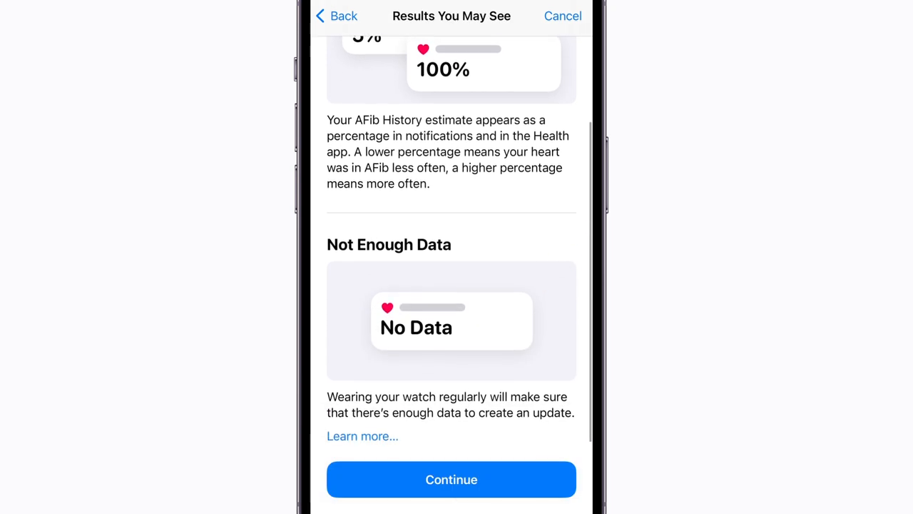
{"action": "left_click", "coordinate": [451, 479]}
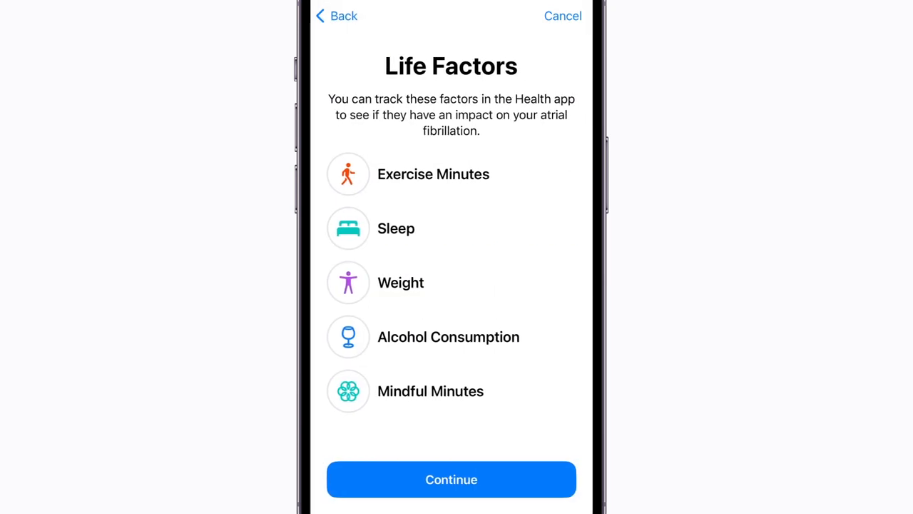
{"action": "left_click", "coordinate": [451, 479]}
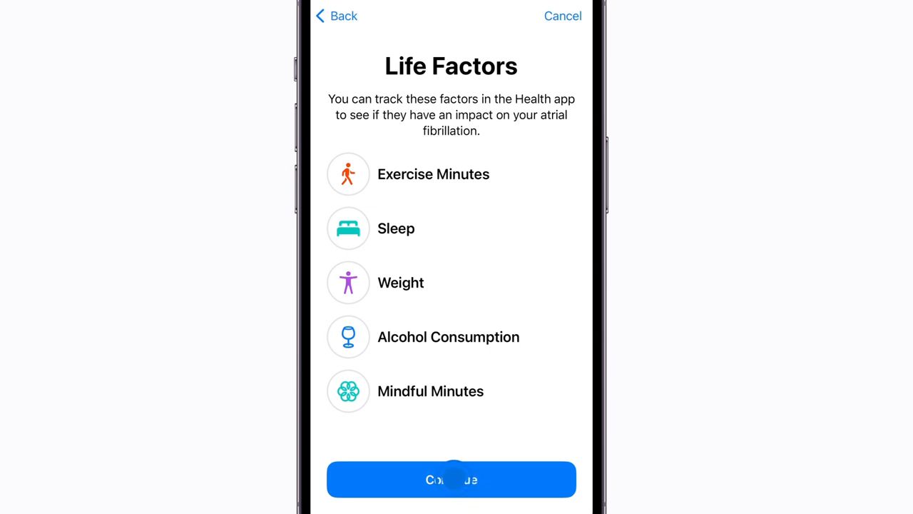
Read through the Five Things You Should Know safety points.
{"action": "left_click", "coordinate": [451, 479]}
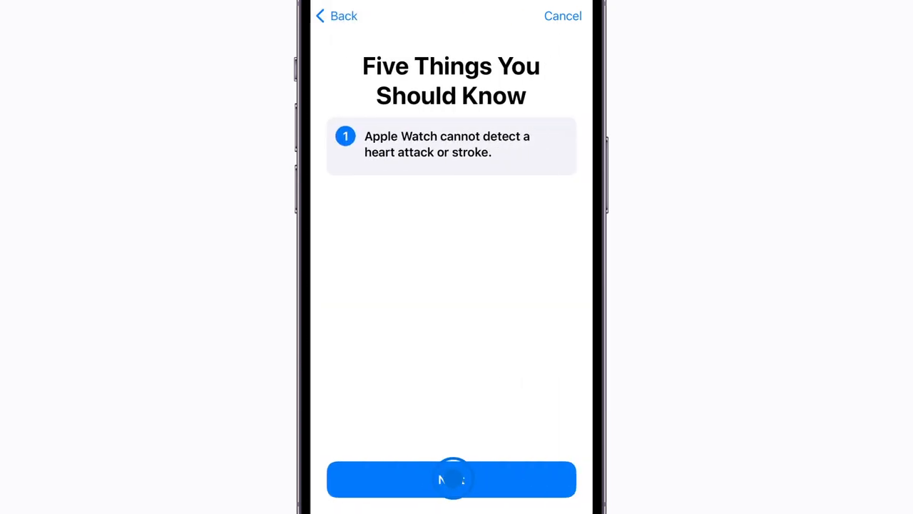
{"action": "left_click", "coordinate": [451, 479]}
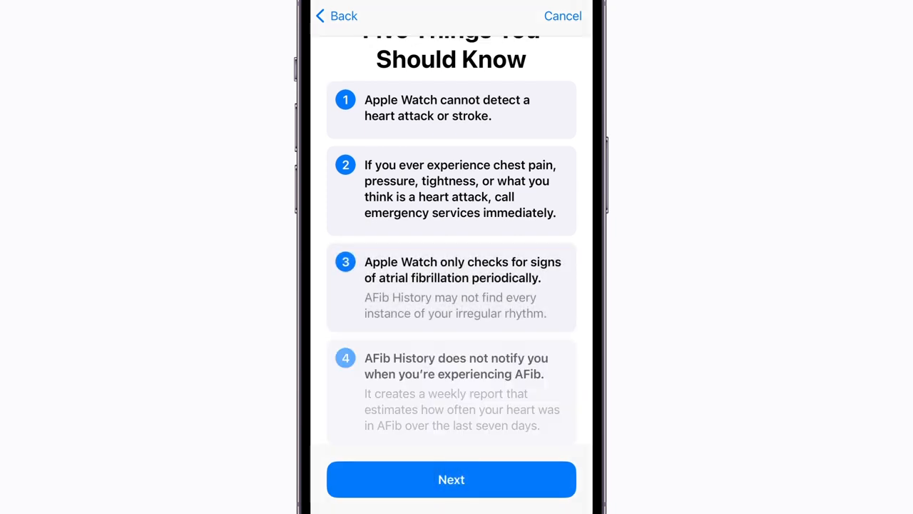
{"action": "scroll", "scroll_direction": "up", "scroll_amount": 3}
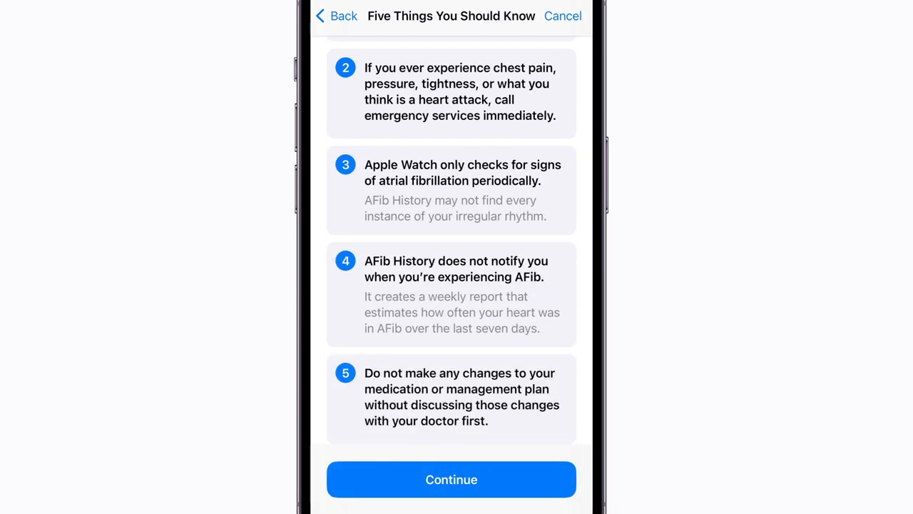
{"action": "left_click", "coordinate": [451, 479]}
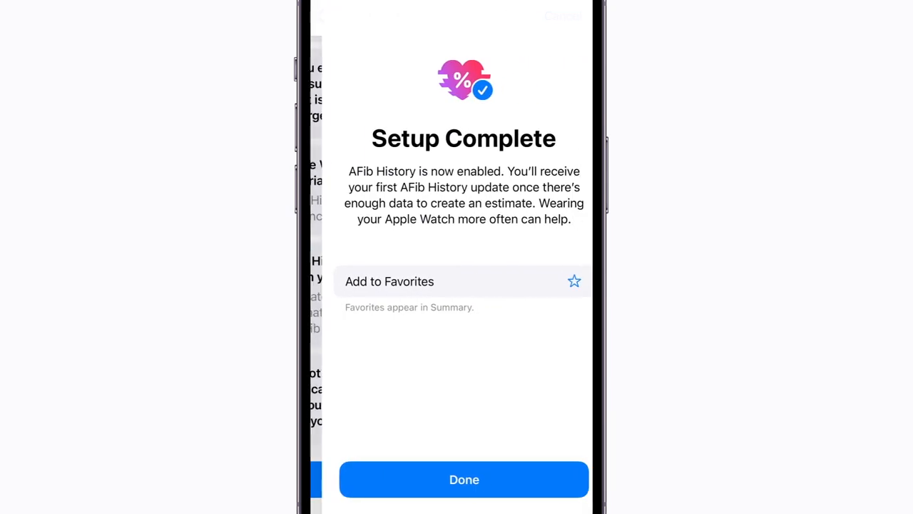
Add AFib History to Favorites and finish setup.
{"action": "left_click", "coordinate": [574, 281]}
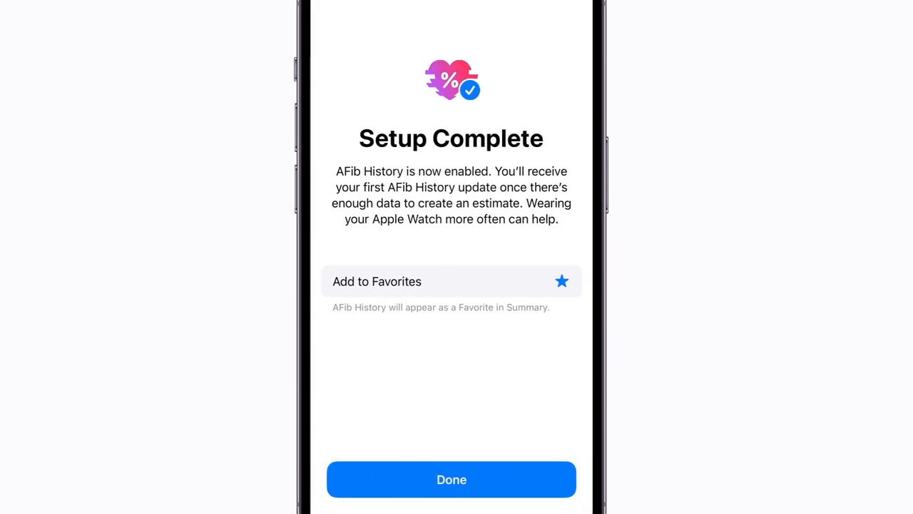
{"action": "left_click", "coordinate": [452, 478]}
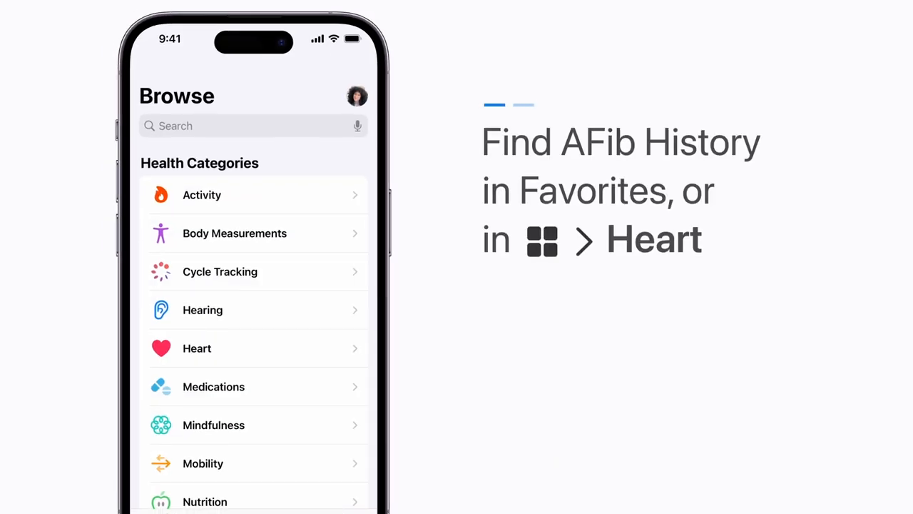
Open Heart and view AFib History at 22% under Past 7 Days.
{"action": "left_click", "coordinate": [234, 346]}
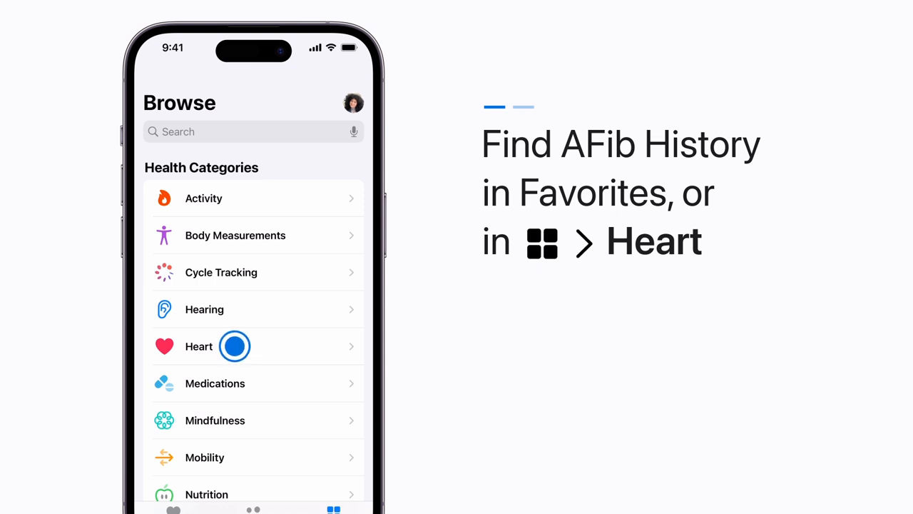
{"action": "left_click", "coordinate": [199, 346]}
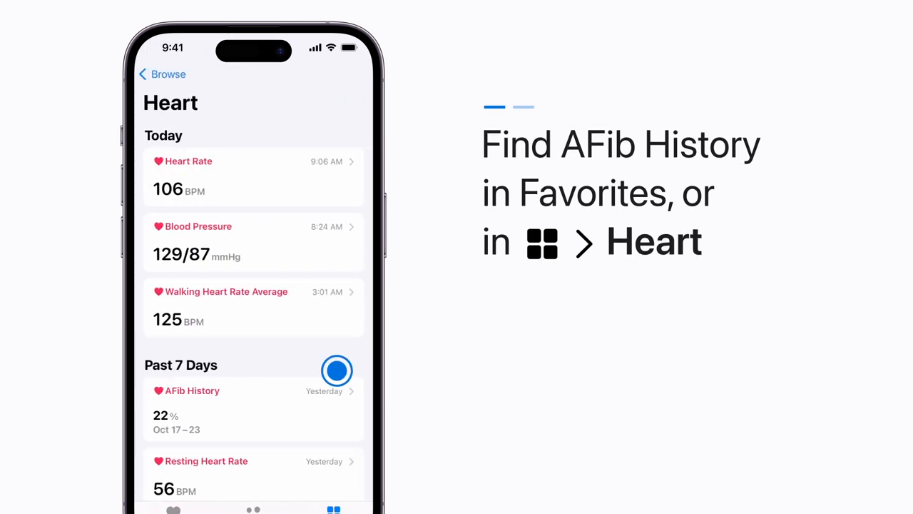